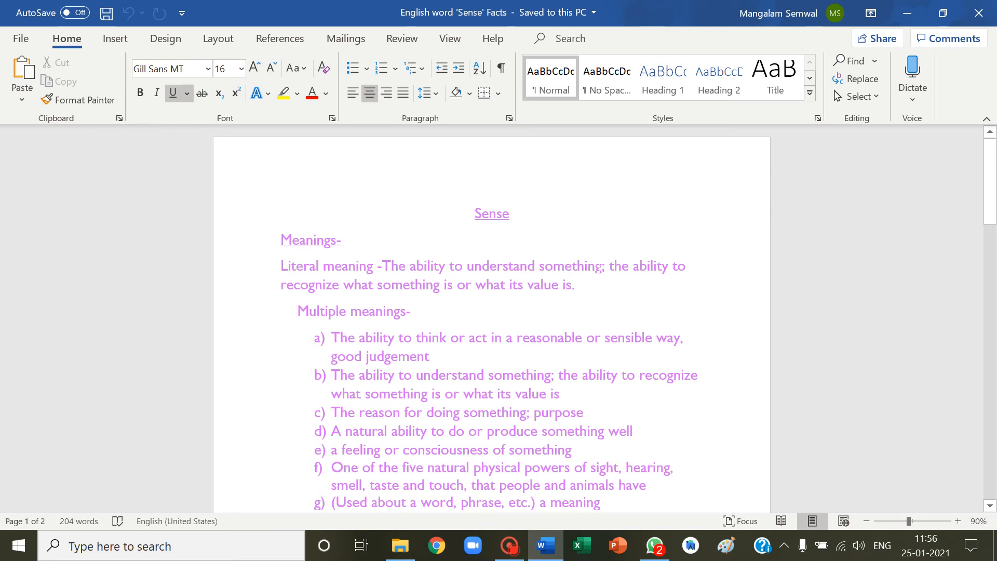
{"action": "left_click", "coordinate": [474, 213]}
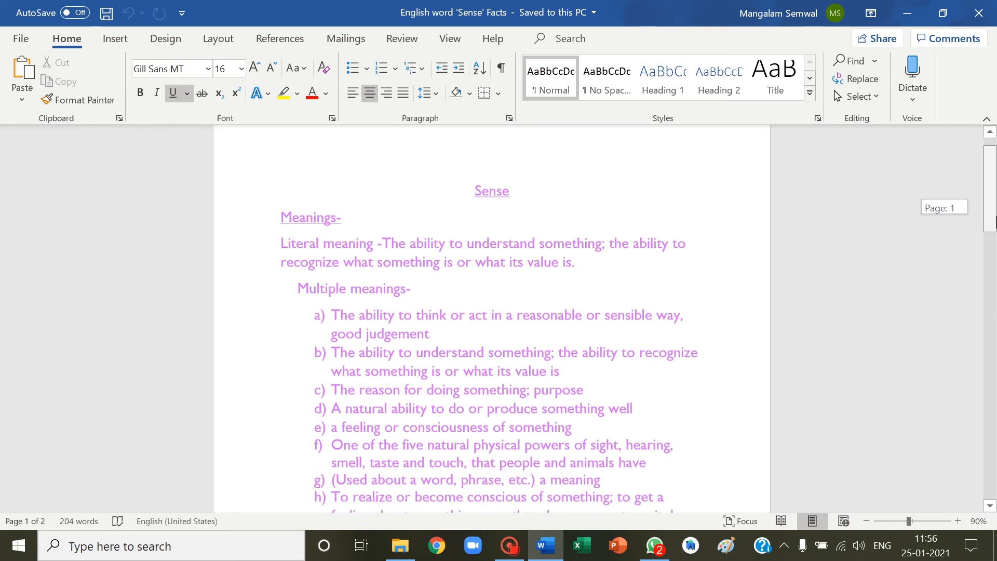
{"action": "scroll", "scroll_direction": "down", "scroll_amount": 3}
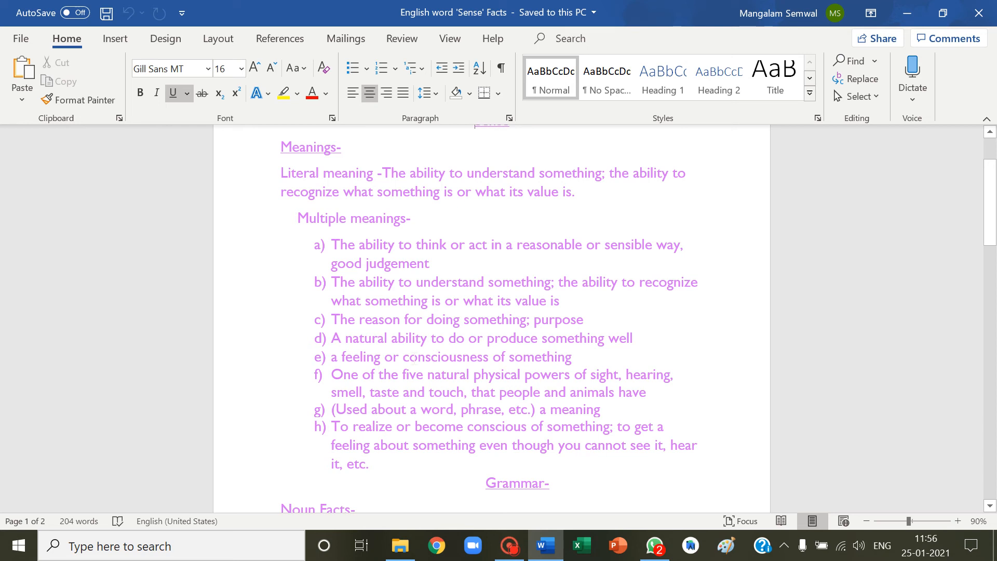
{"action": "double_click", "coordinate": [334, 356]}
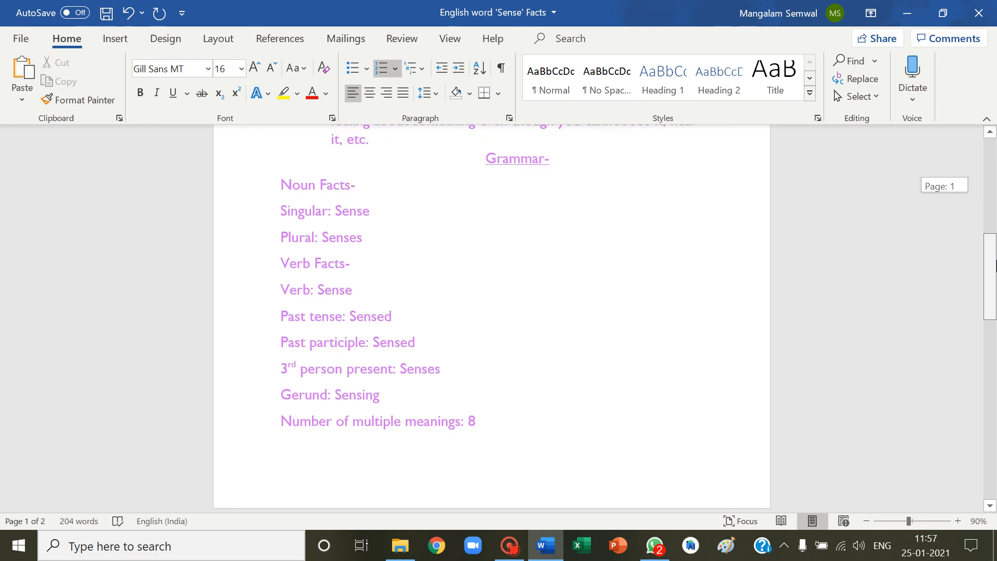
{"action": "scroll", "scroll_direction": "down", "scroll_amount": 3}
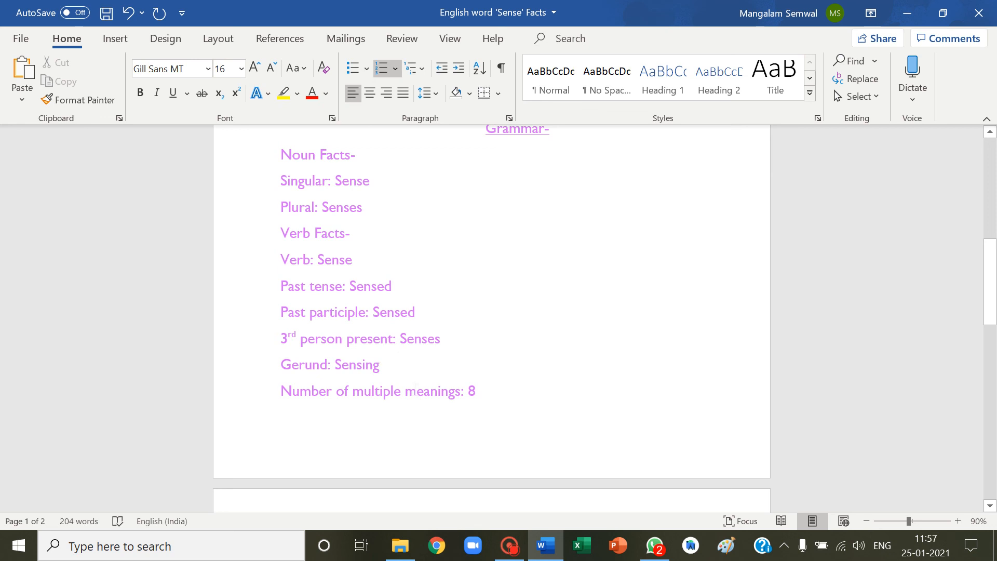
{"action": "scroll", "scroll_direction": "down", "scroll_amount": 3}
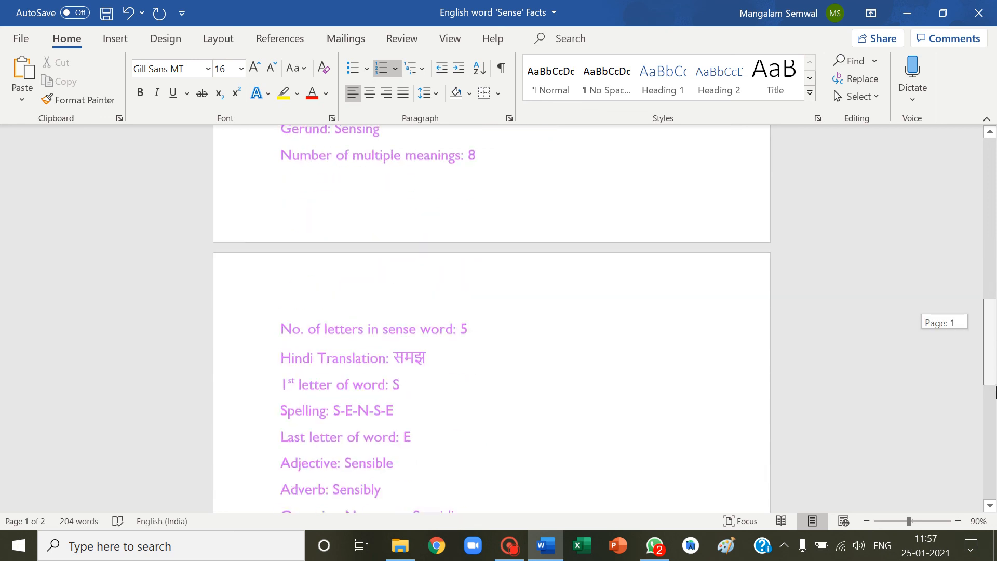
{"action": "scroll", "scroll_direction": "down", "scroll_amount": 3}
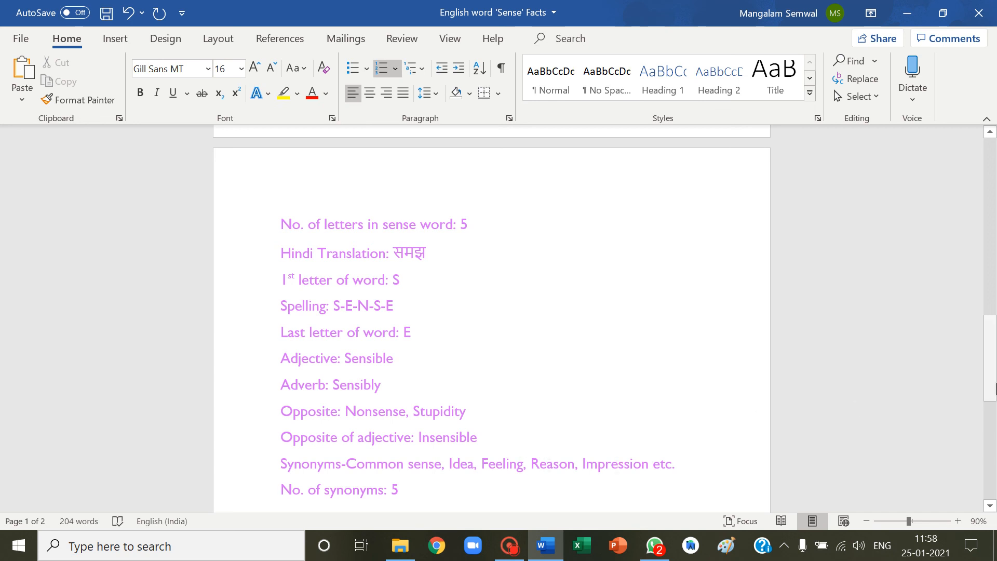
{"action": "scroll", "scroll_direction": "down", "scroll_amount": 3}
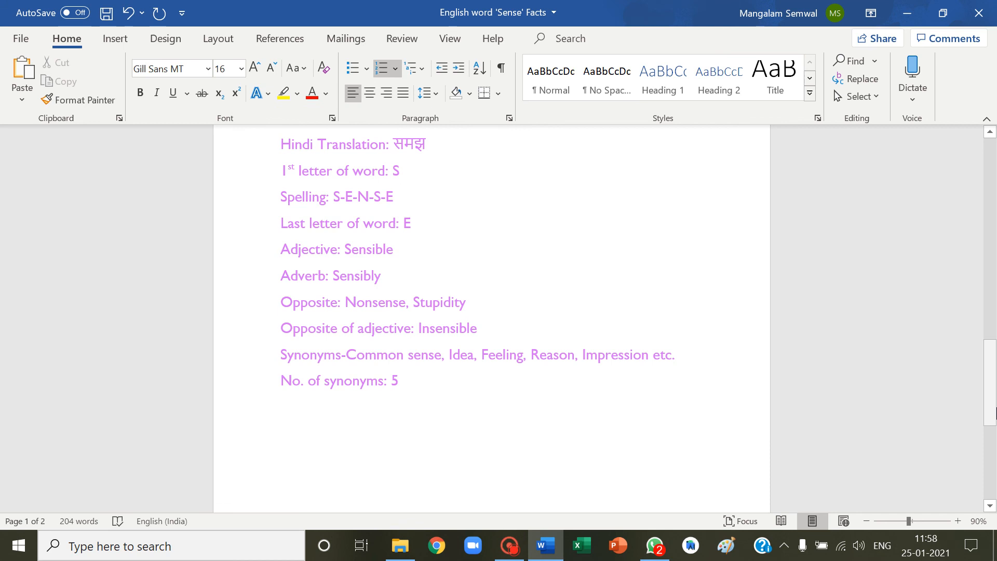